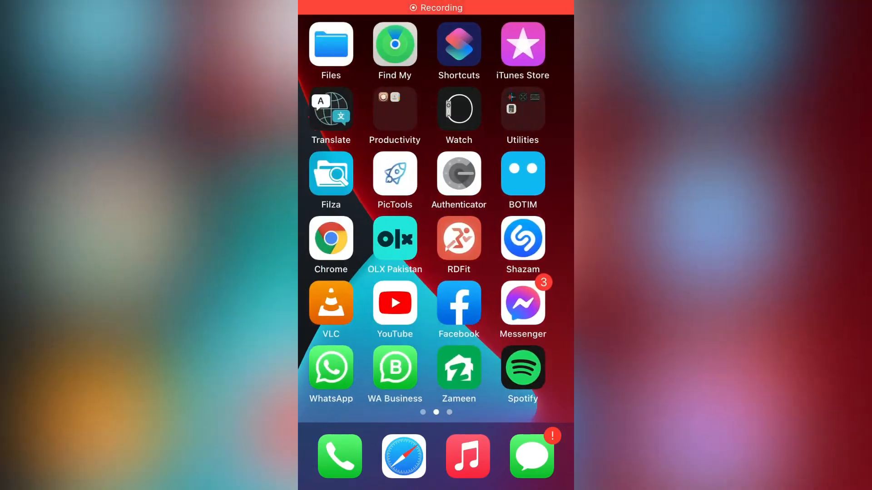
Launch Spotify from the Home Screen so it loads with the Kabira mini-player visible
click(522, 366)
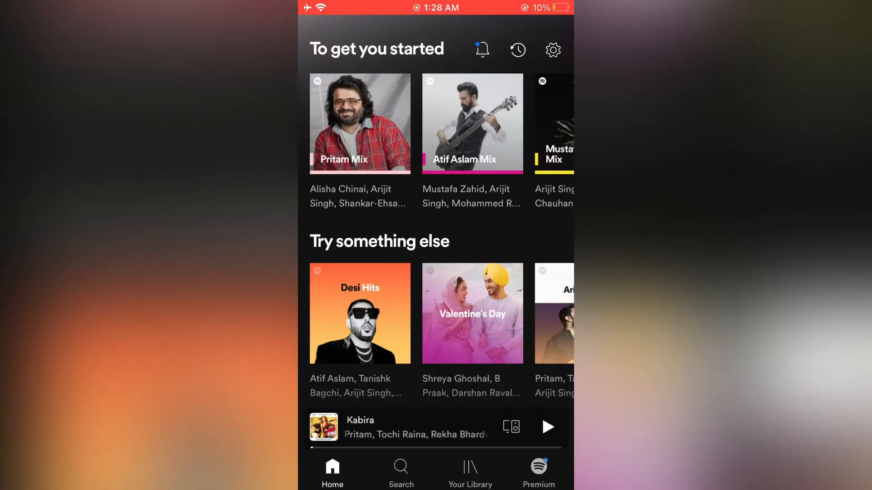
scroll(down, 3)
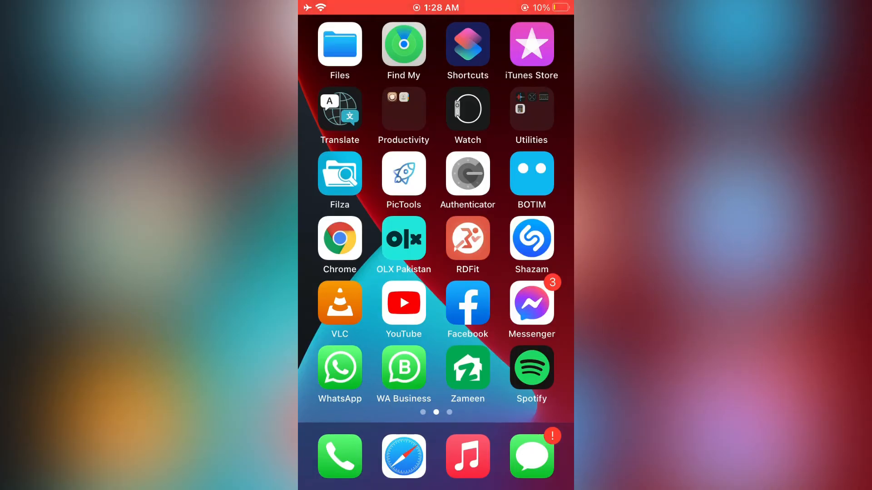
click(531, 366)
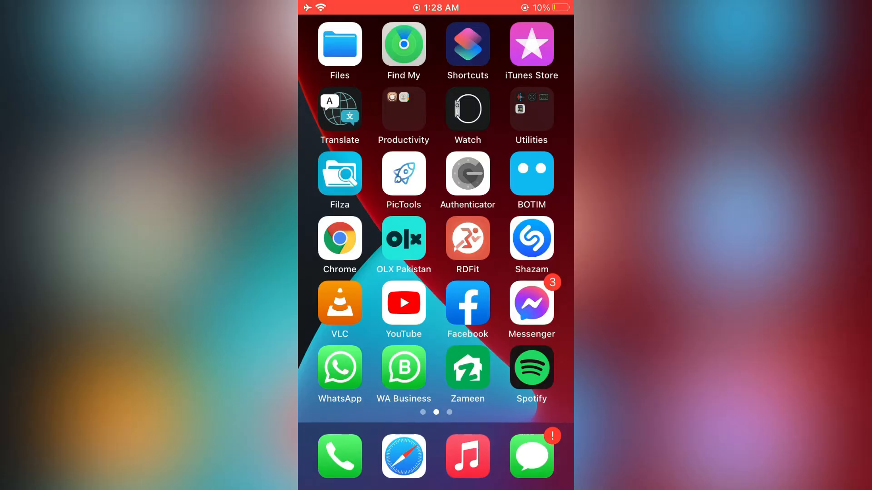
click(531, 367)
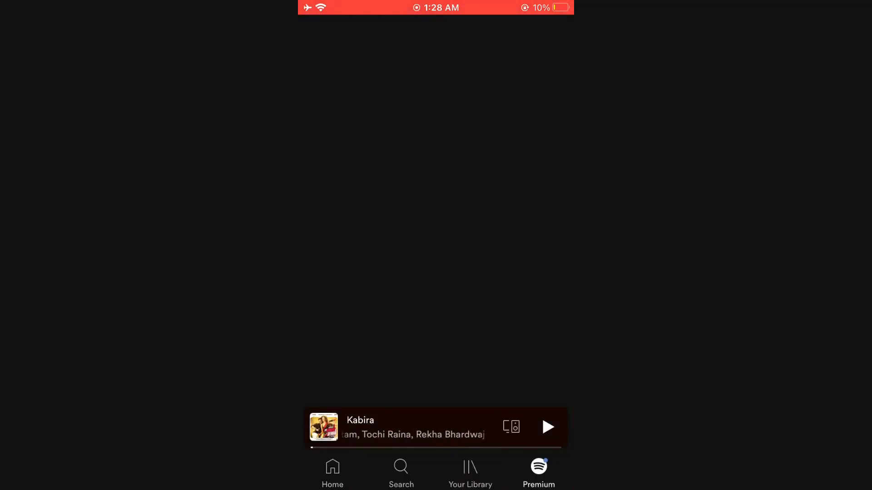
Log out of the Spotify account from its settings, confirming to reach the sign-up screen
click(333, 472)
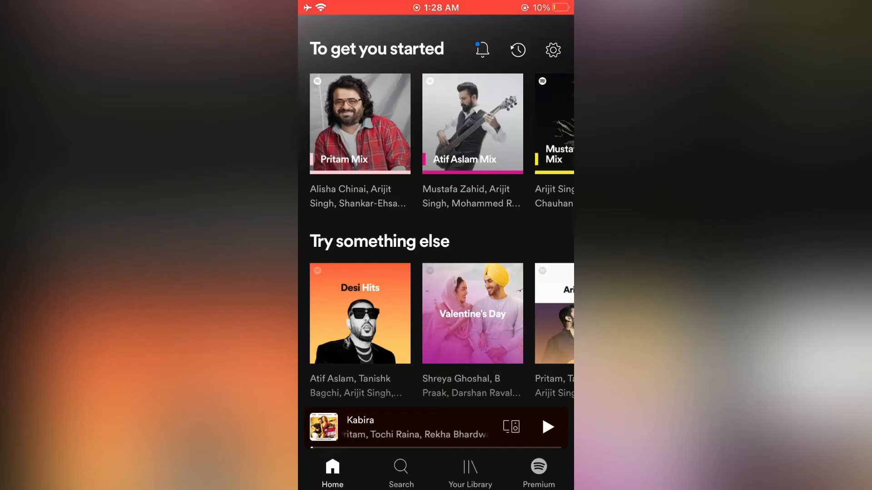
click(553, 50)
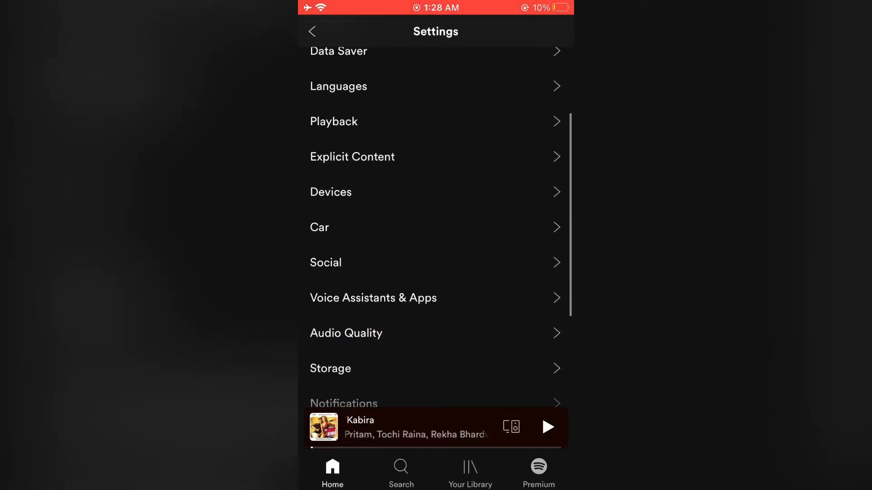
click(435, 344)
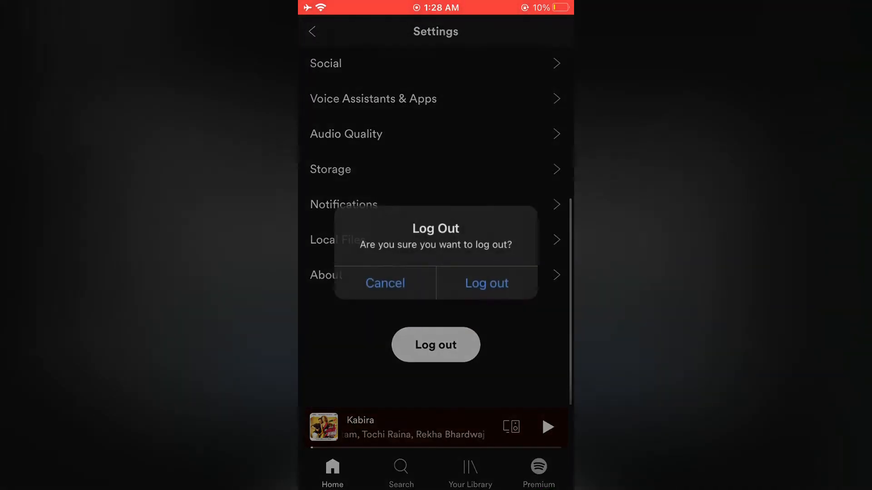
click(385, 283)
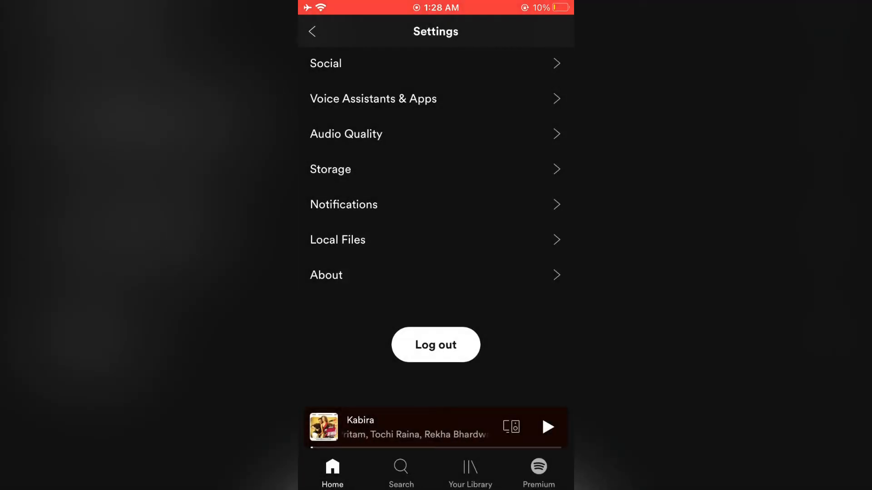
Leave Spotify and return to the iPhone's first Home Screen page
click(434, 345)
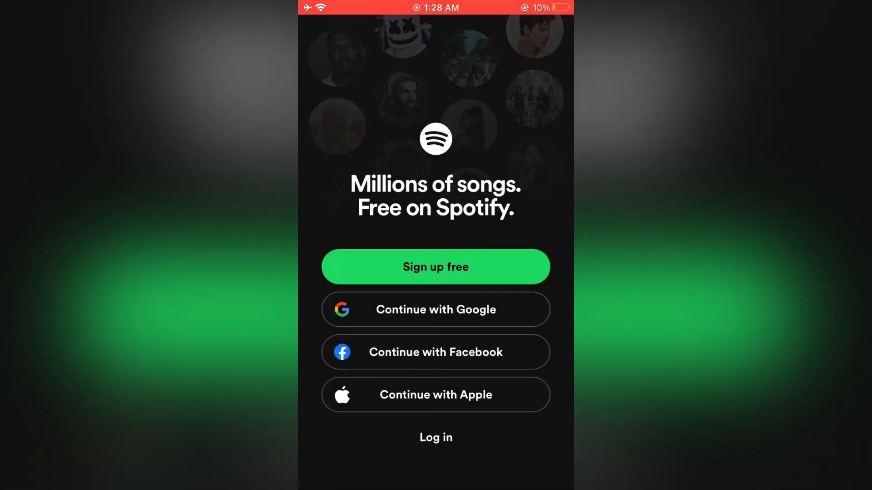
click(435, 309)
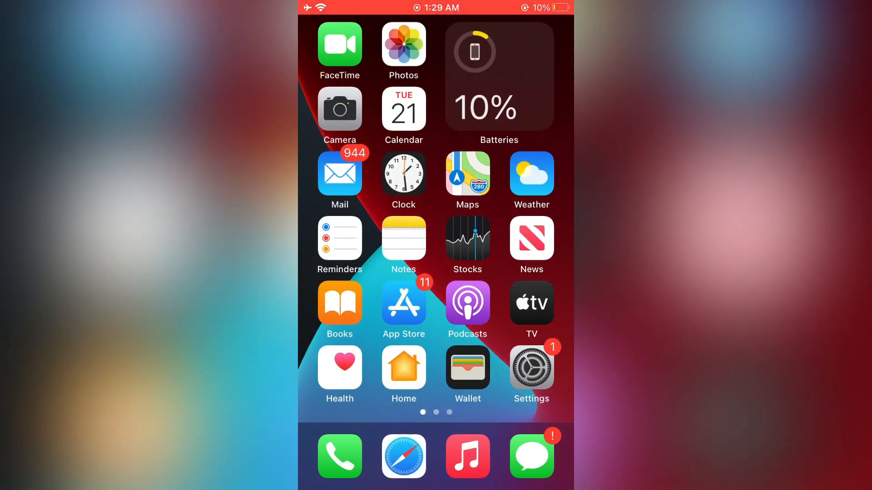
Reach Spotify's storage detail page via Settings > General > iPhone Storage
click(532, 368)
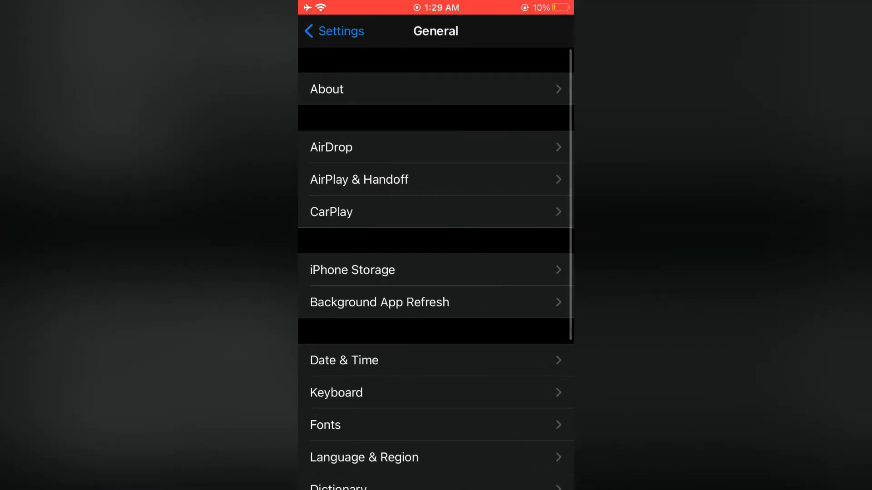
click(352, 270)
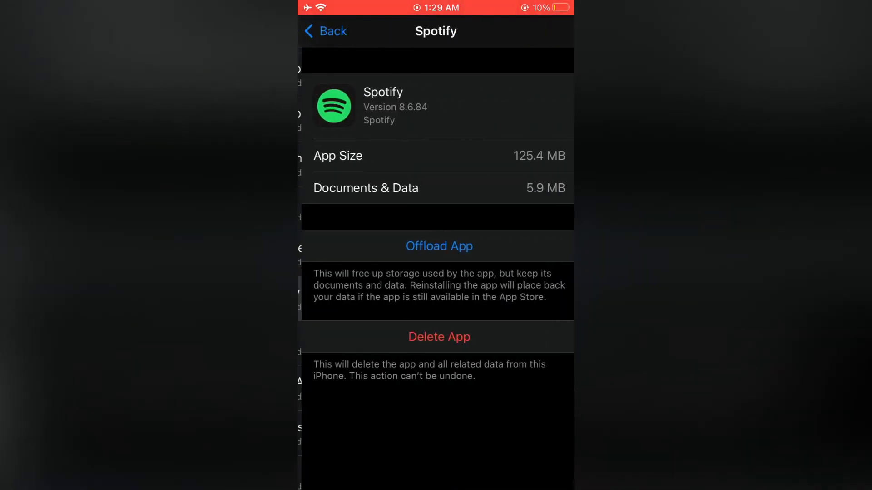
Offload Spotify, reinstall it, and return to the Home Screen where its icon shows Loading
click(438, 246)
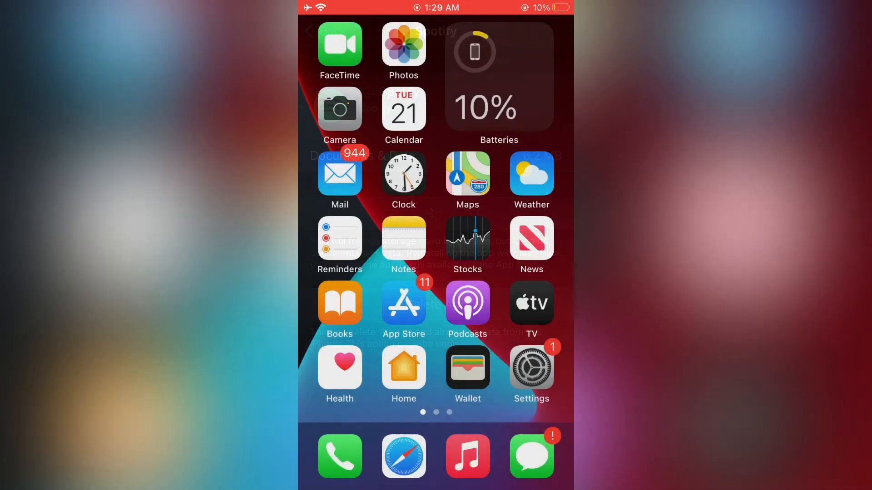
scroll(left, 3)
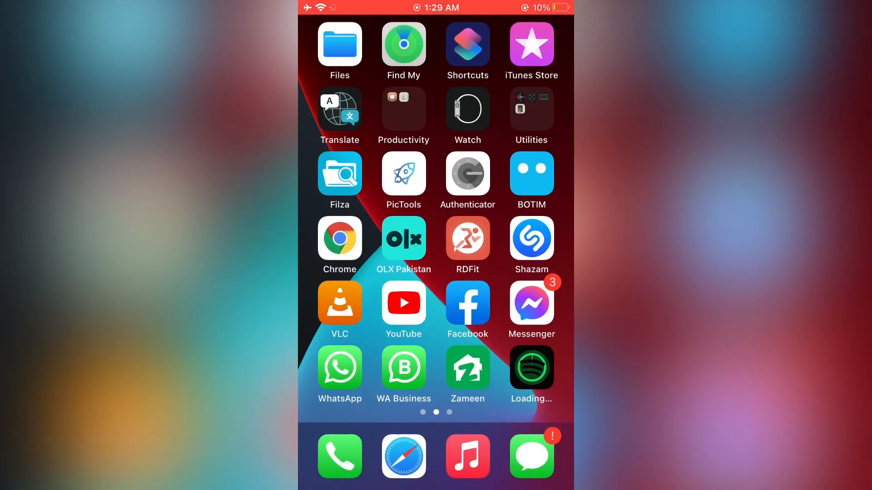